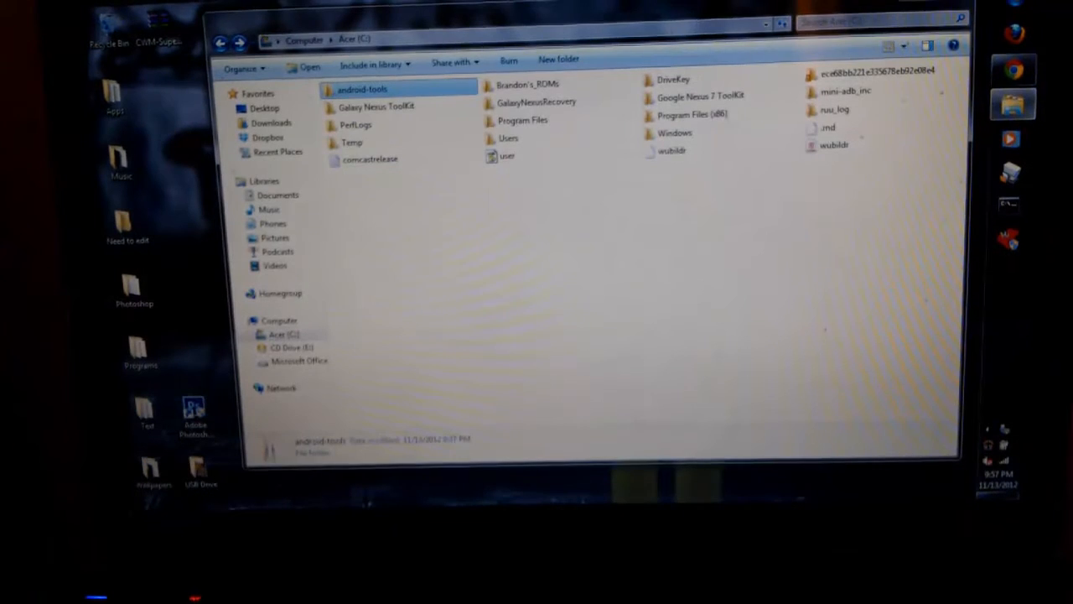
mouse_move(759, 11)
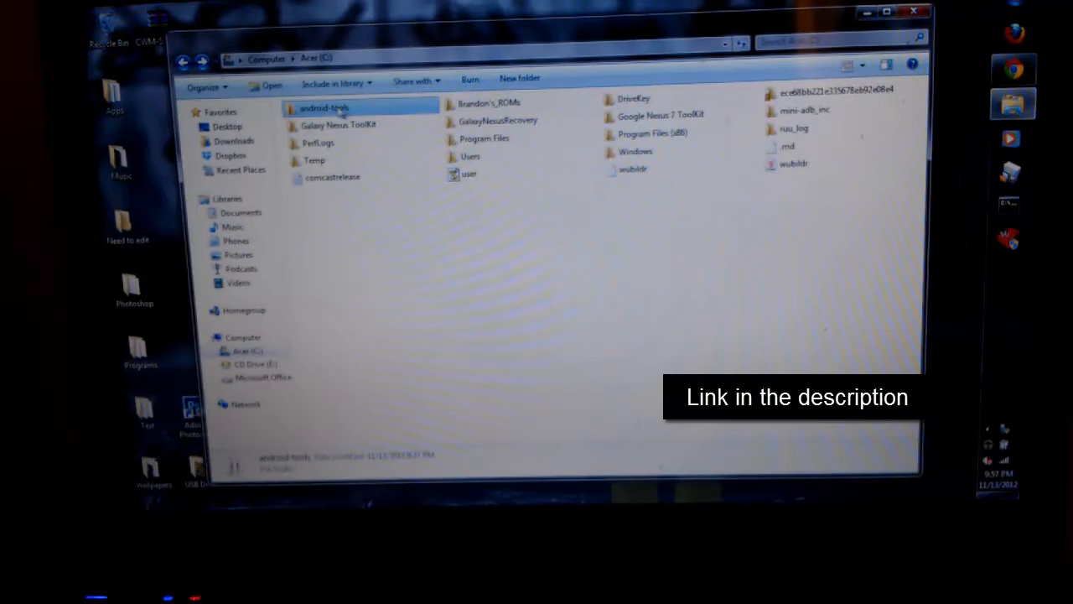
- Open a command window inside the android-tools folder
double_click(323, 108)
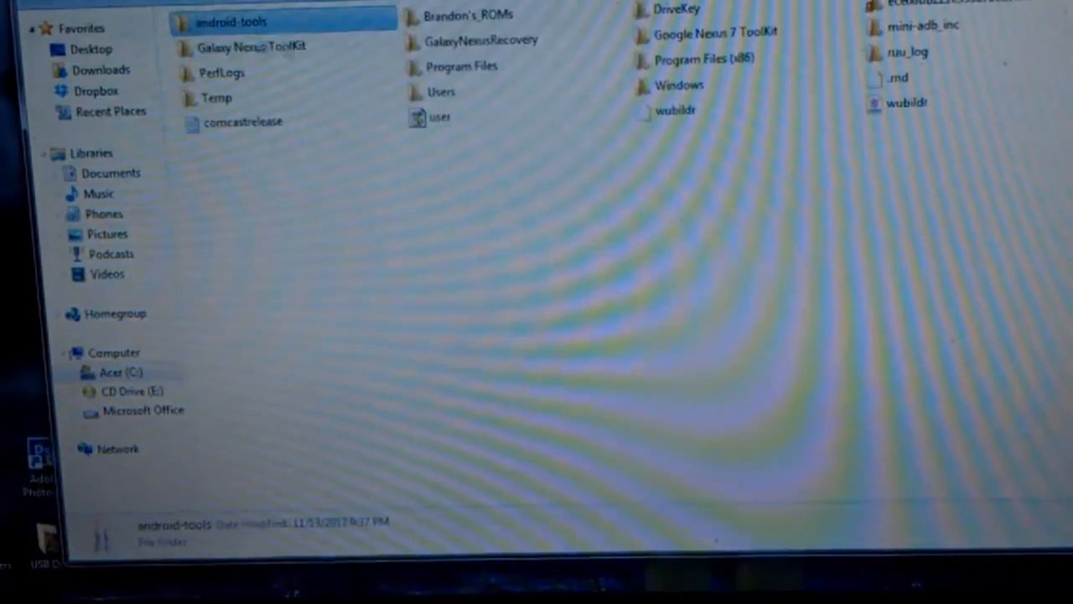
mouse_move(231, 22)
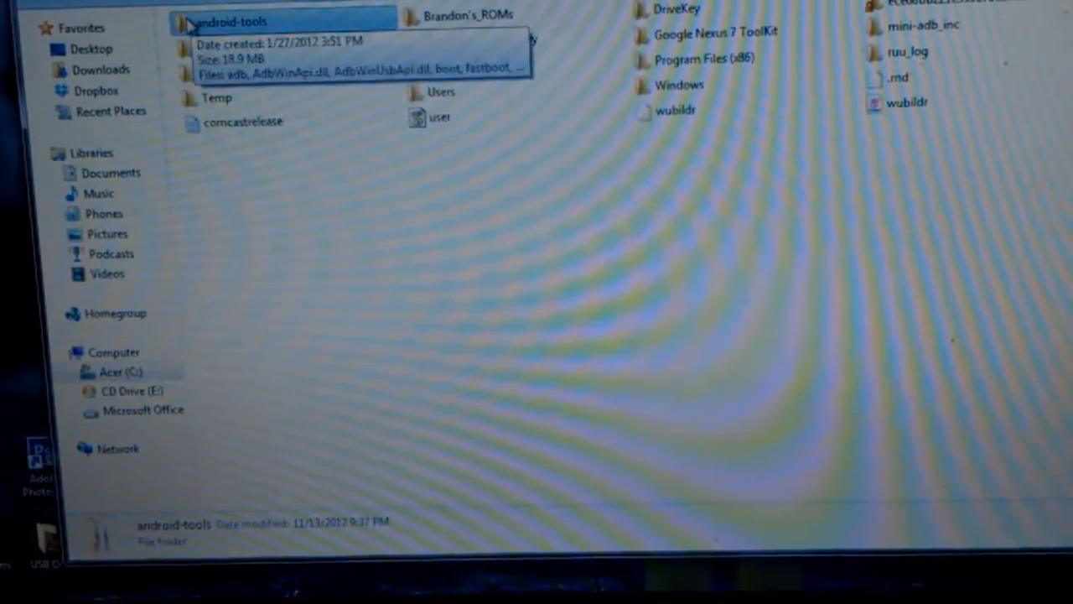
right_click(226, 23)
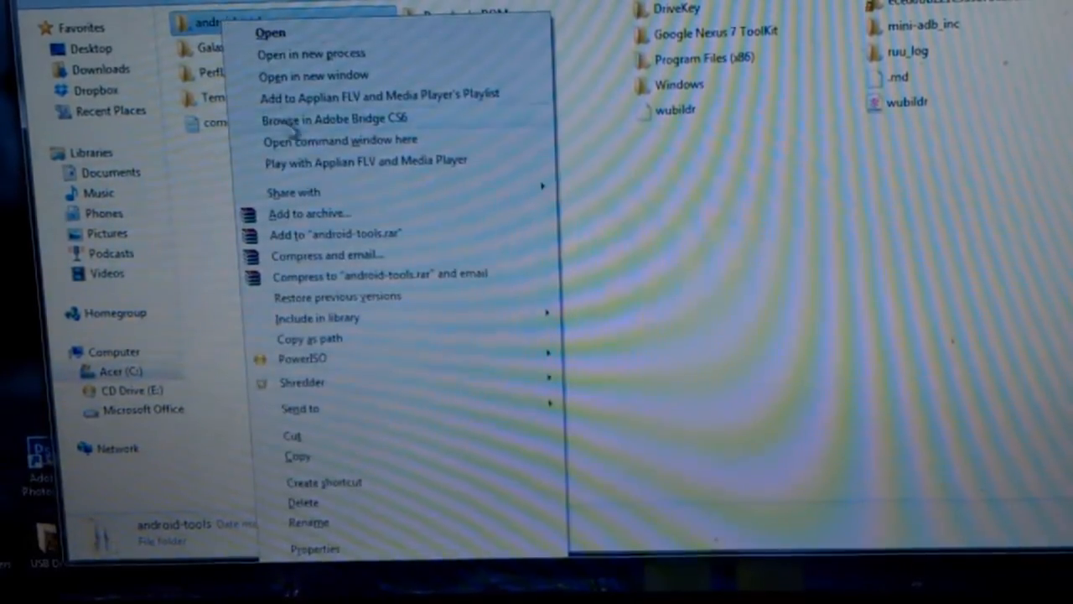
left_click(338, 140)
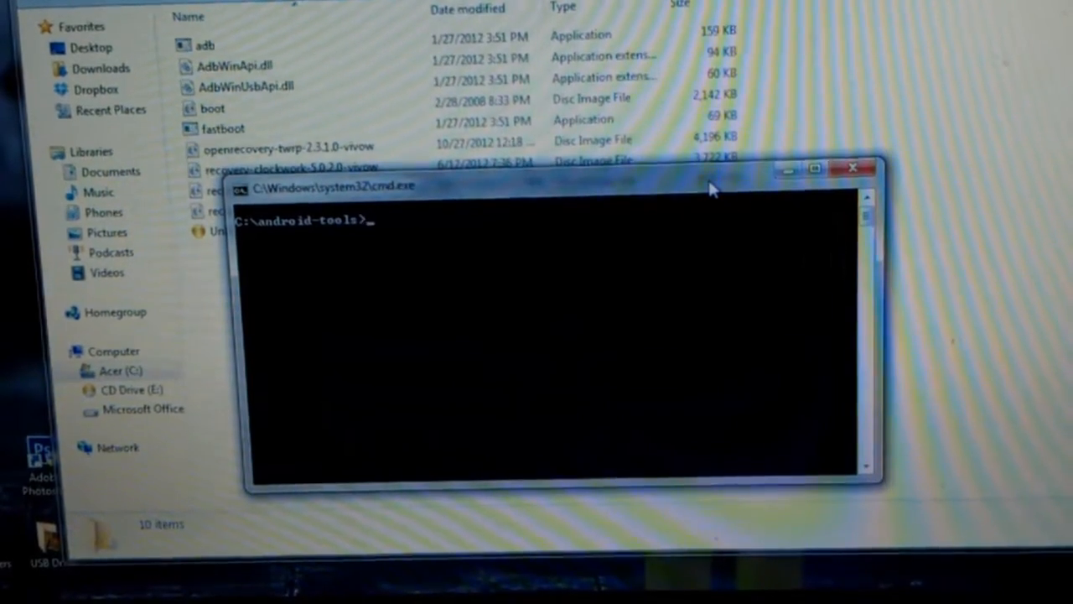
- Type the fastboot command to flash recovery-clockwork-5.0.2.0-vivow.img as recovery
type("fastboot")
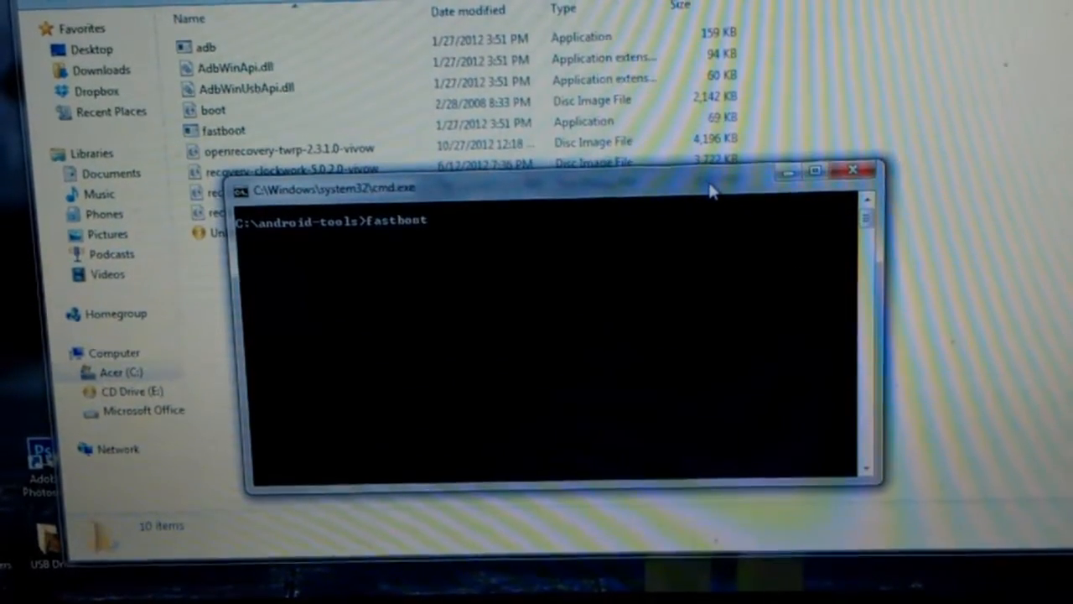
type("flash recovery")
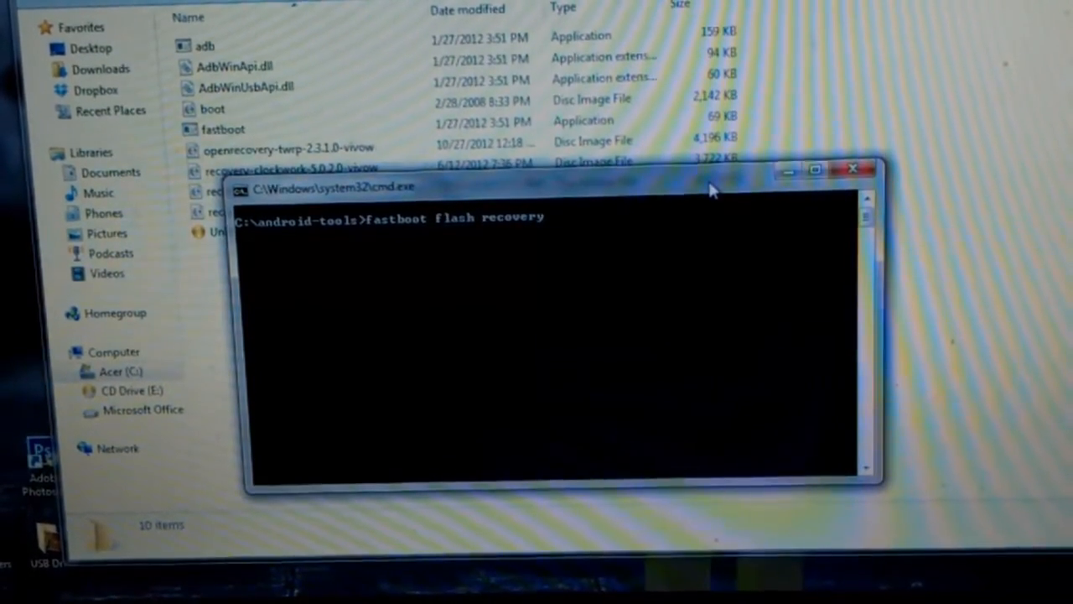
type("re")
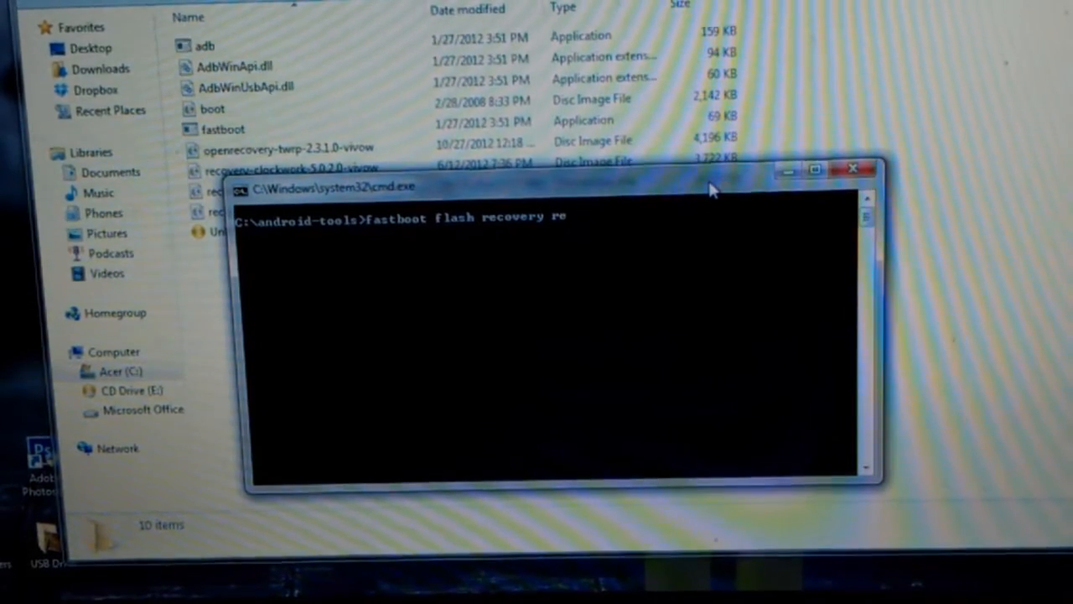
type("recovery-clockwork-5.0.2.0-vivow.img")
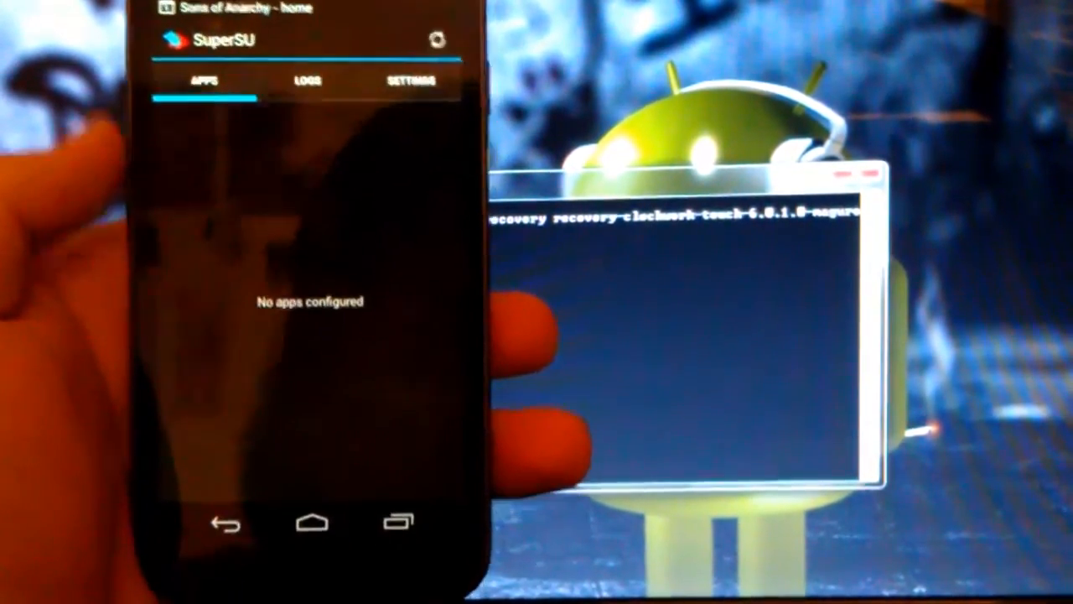
- View SuperSU's Settings tab and decline the Follow me offer with No thanks
left_click(313, 84)
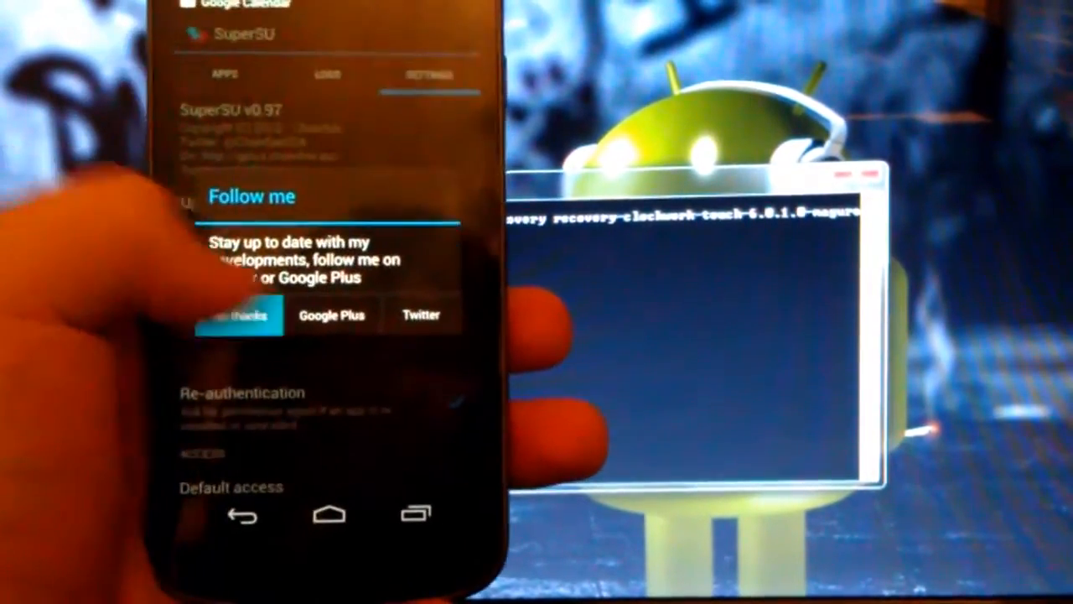
left_click(239, 315)
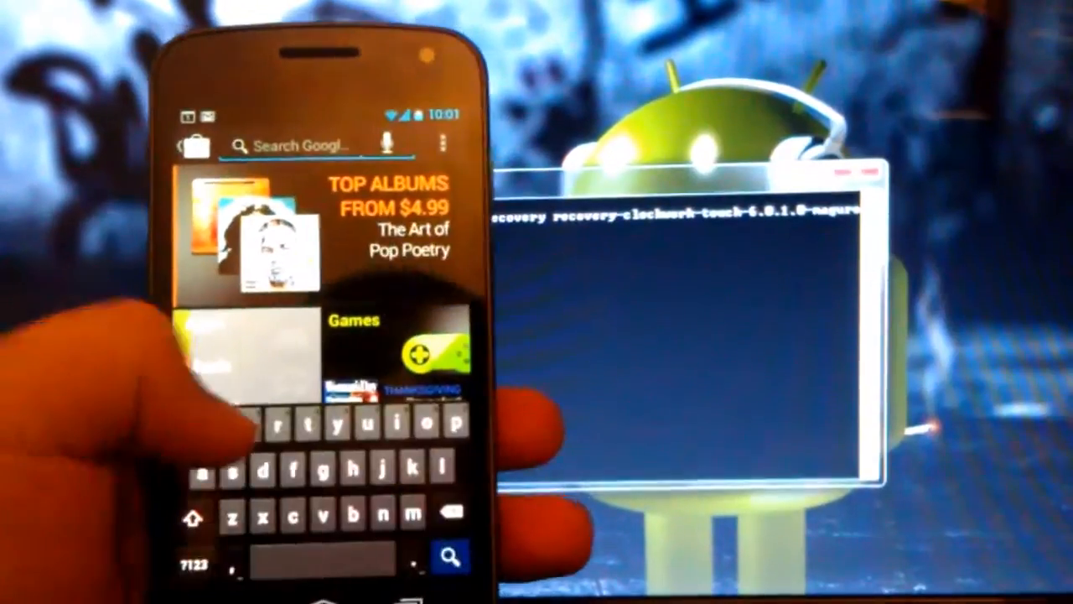
- Search Play Store for 'root checker', then accept and download Root Checker
type("root checker")
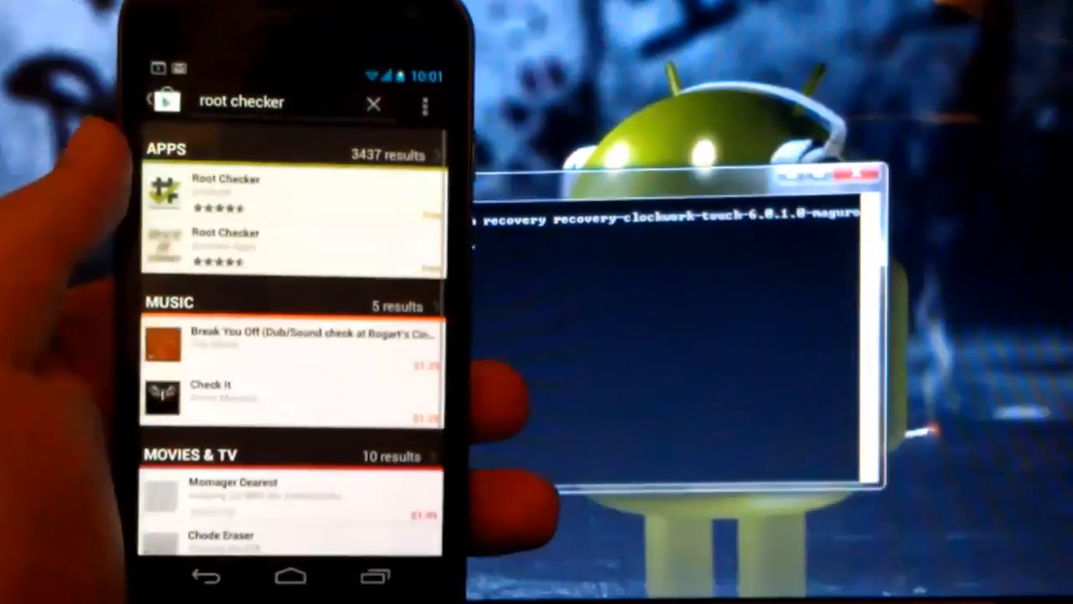
left_click(223, 191)
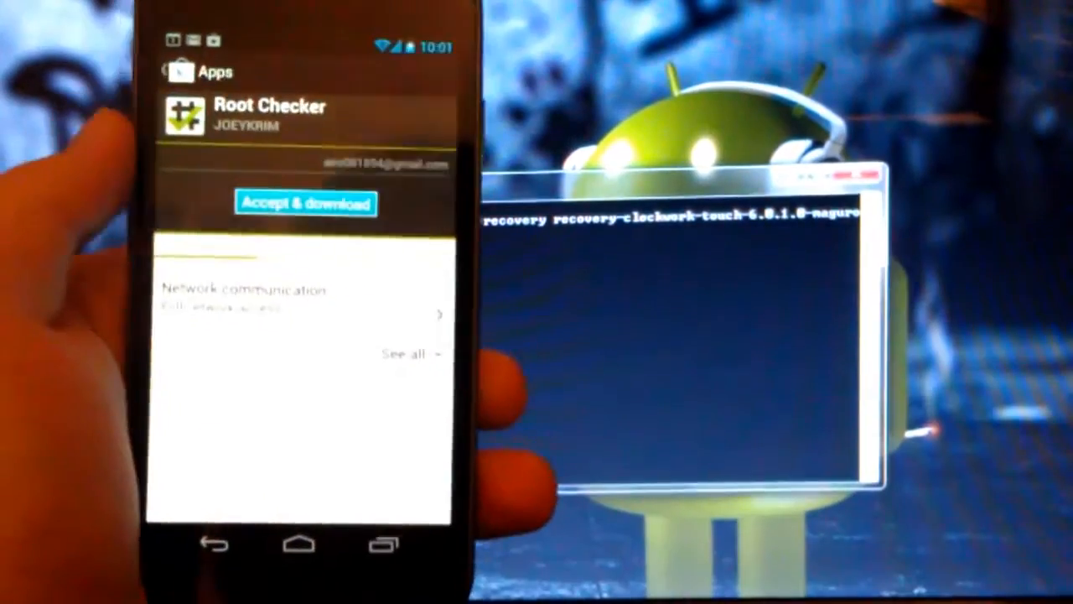
left_click(306, 202)
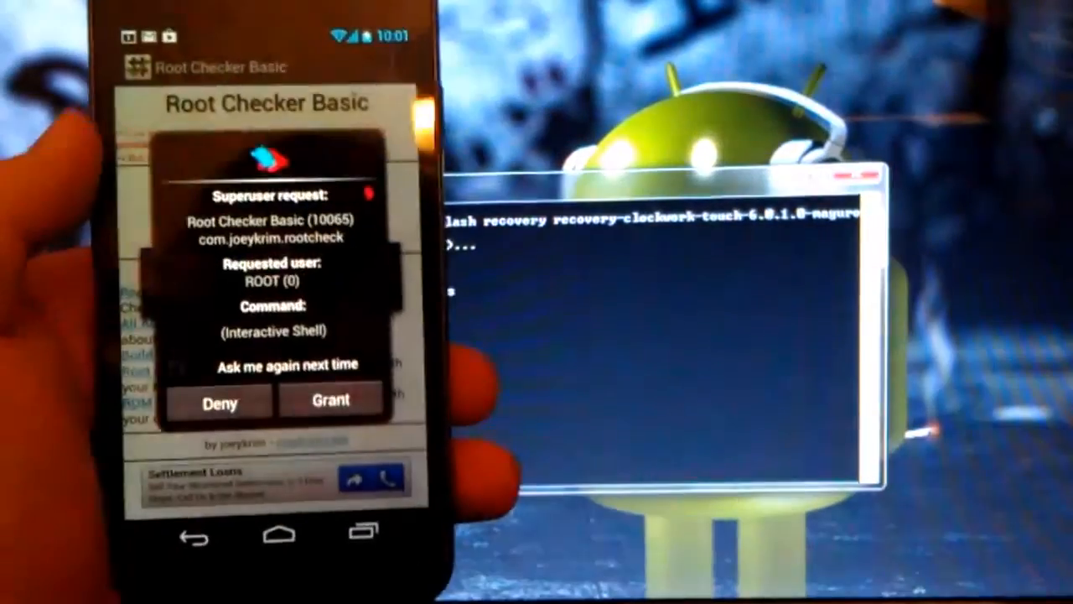
- Grant Root Checker Basic superuser access in the Superuser request dialog
left_click(331, 400)
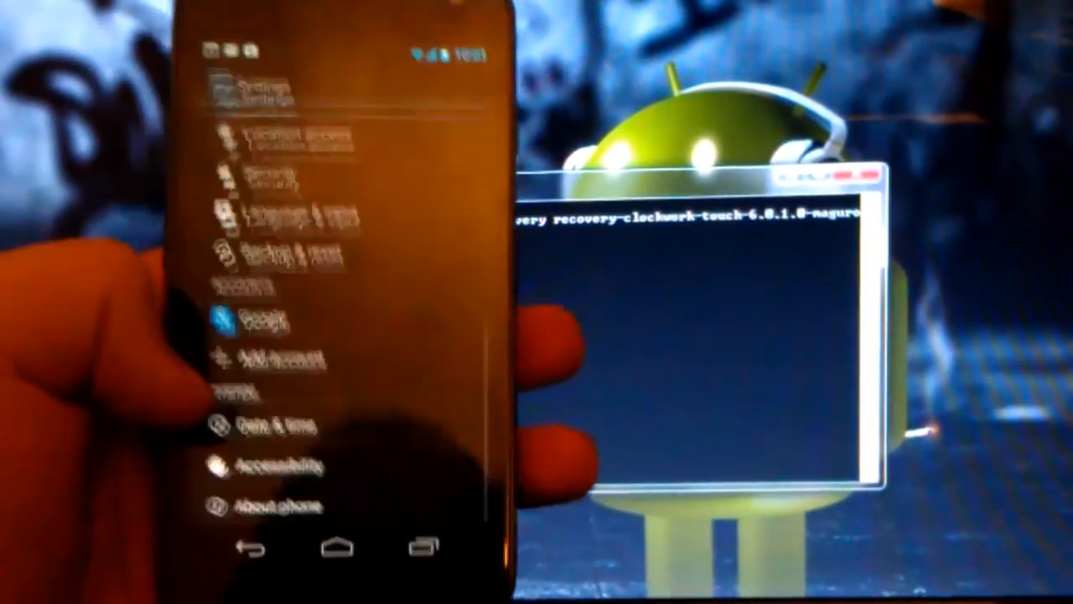
- Open About phone to show the Galaxy Nexus model and Android 4.2 details
left_click(277, 508)
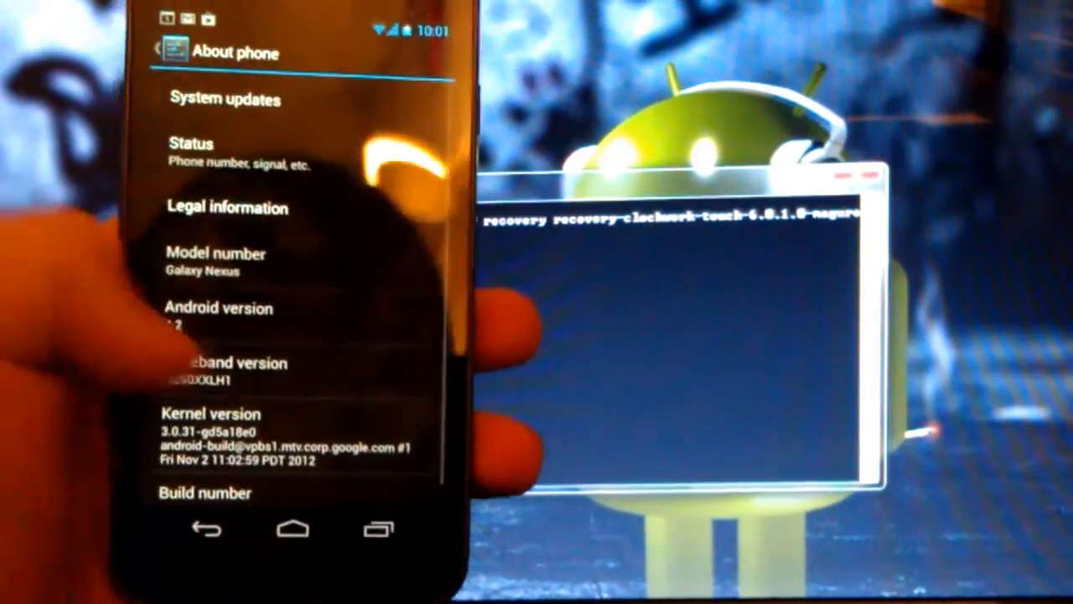